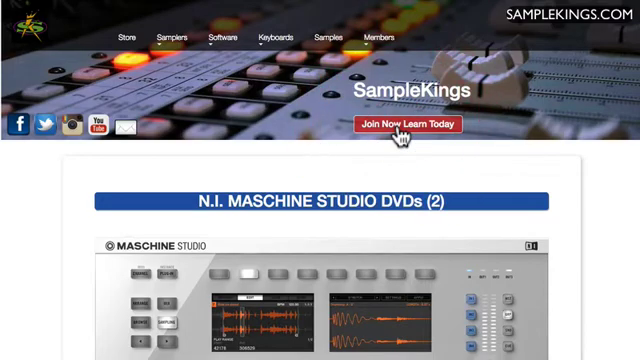
Browse the Library Kits list to find a drum kit for Group A1.
{"action": "left_click", "coordinate": [384, 124]}
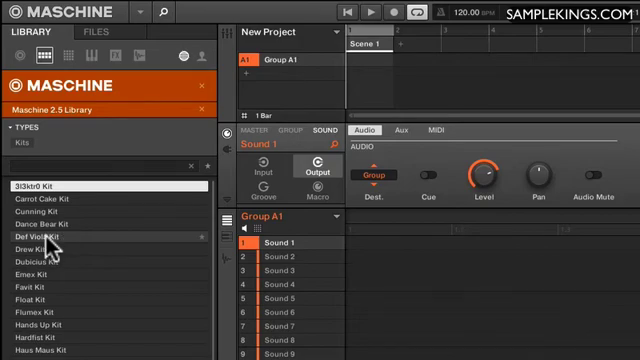
{"action": "scroll", "scroll_direction": "down", "scroll_amount": 3}
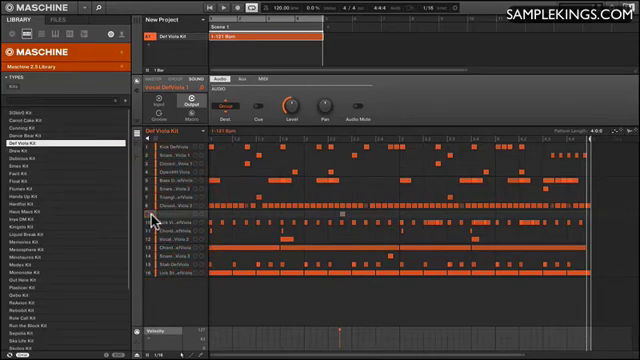
Solo a single drum sound so the rest of the pattern is silenced.
{"action": "left_click", "coordinate": [170, 218]}
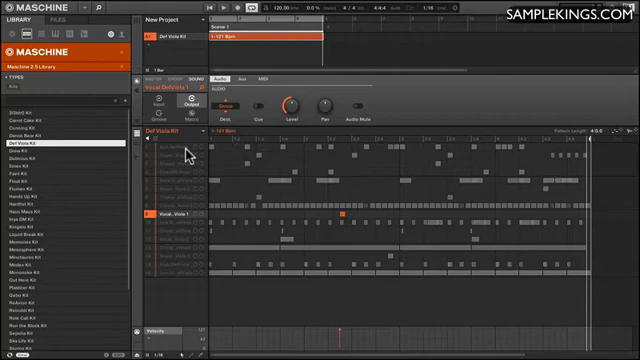
{"action": "mouse_move", "coordinate": [184, 268]}
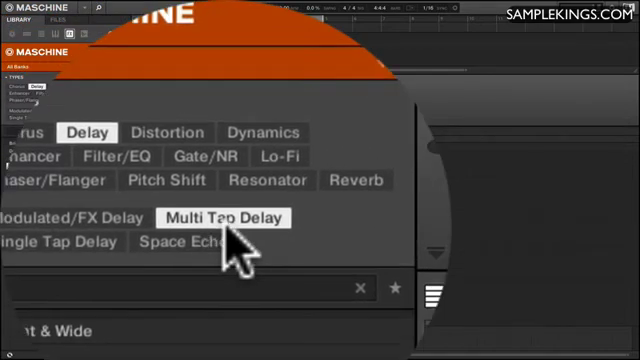
Narrow the delay effects to Multi Tap Delay to reach the Ping Pong preset.
{"action": "left_click", "coordinate": [222, 216]}
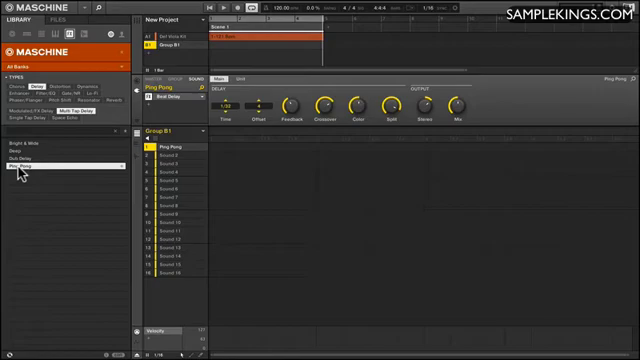
{"action": "mouse_move", "coordinate": [180, 168]}
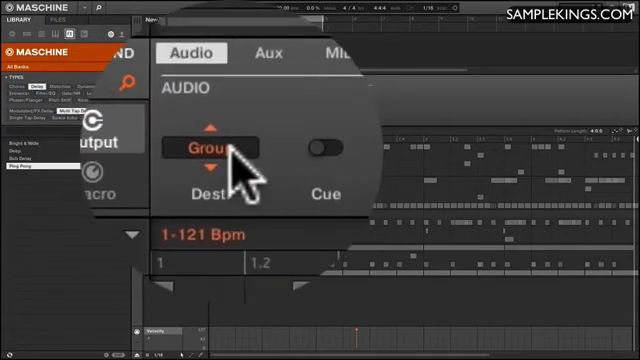
Route the sound's audio to B1:S1 Ping Pong at -6.0 dB level.
{"action": "left_click", "coordinate": [210, 150]}
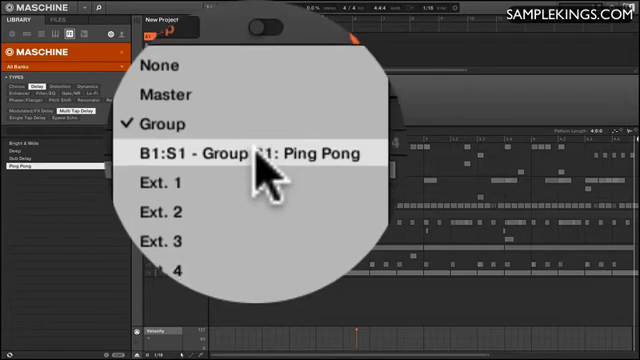
{"action": "left_click", "coordinate": [250, 152]}
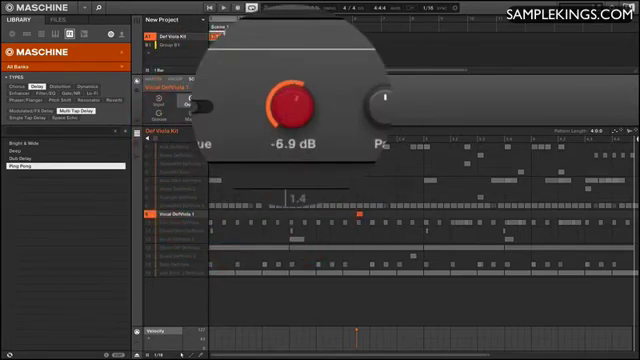
{"action": "left_click_drag", "start_coordinate": [292, 98], "coordinate": [292, 80]}
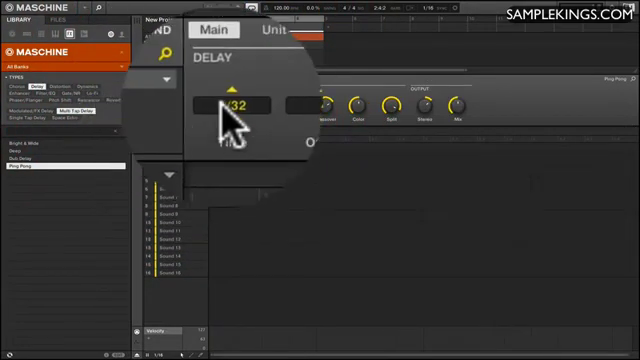
Pick a new note-division delay time, then return to Group A1.
{"action": "left_click", "coordinate": [222, 100]}
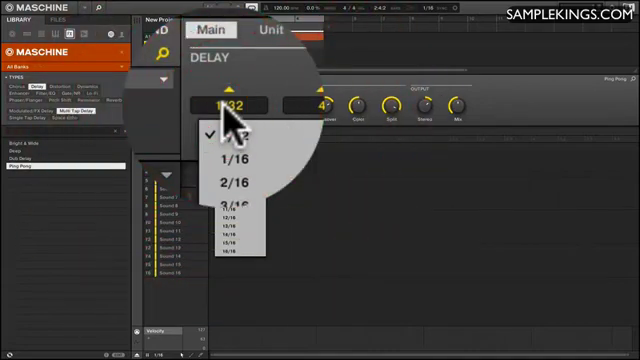
{"action": "left_click", "coordinate": [228, 158]}
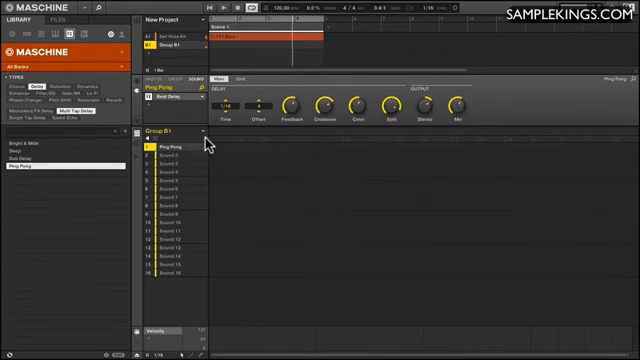
{"action": "left_click", "coordinate": [152, 36]}
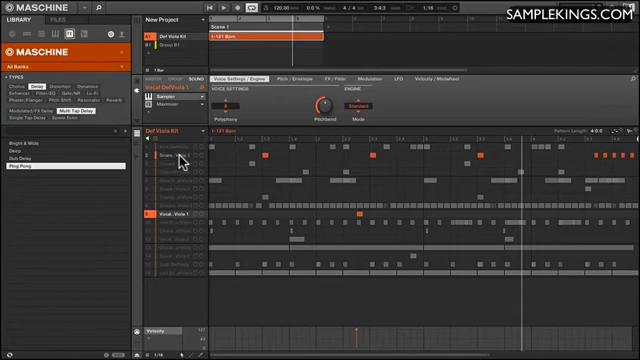
{"action": "left_click", "coordinate": [164, 156]}
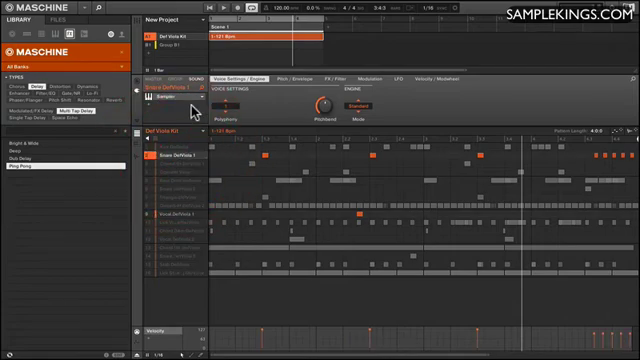